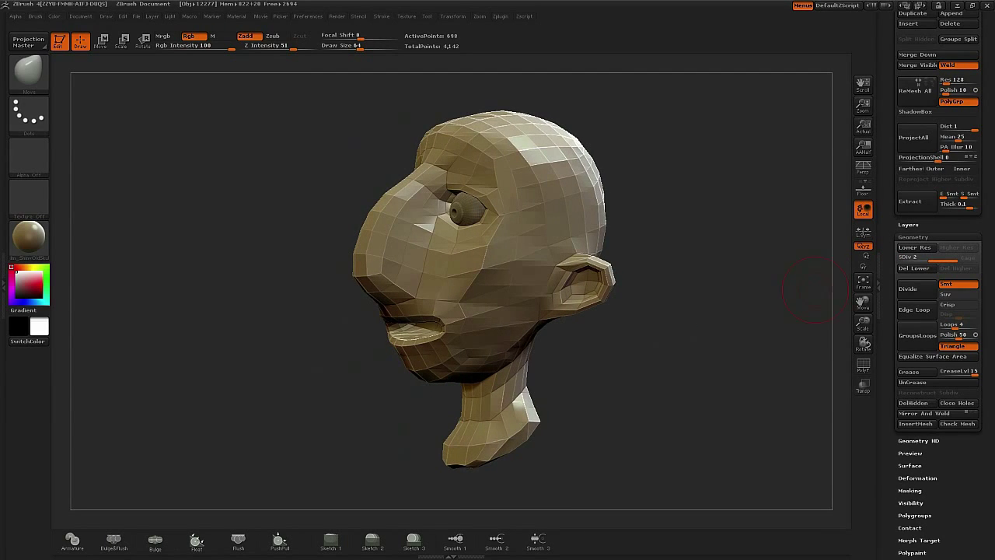
# Divide the low-poly cartoon head one subdivision level for a denser surface.
pyautogui.click(907, 289)
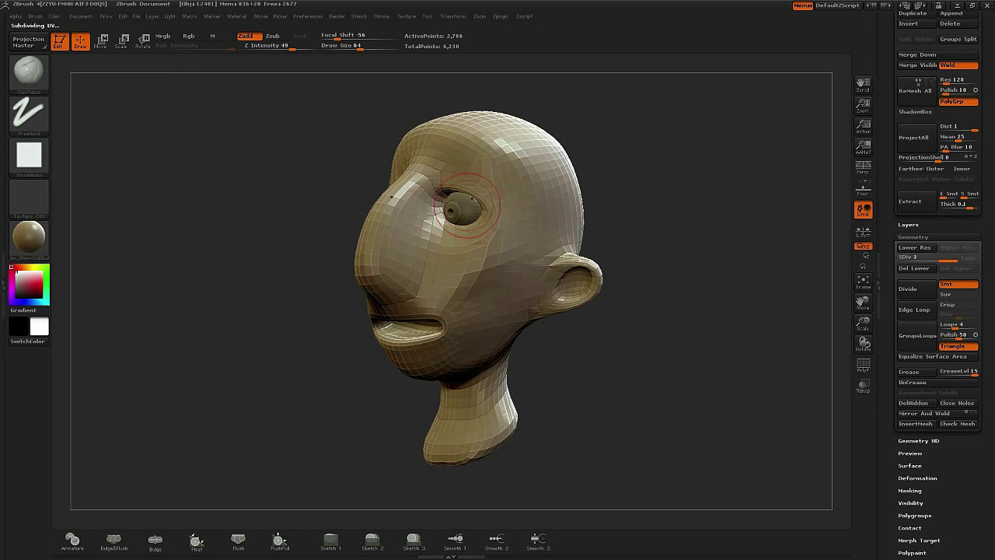
pyautogui.moveTo(100, 163)
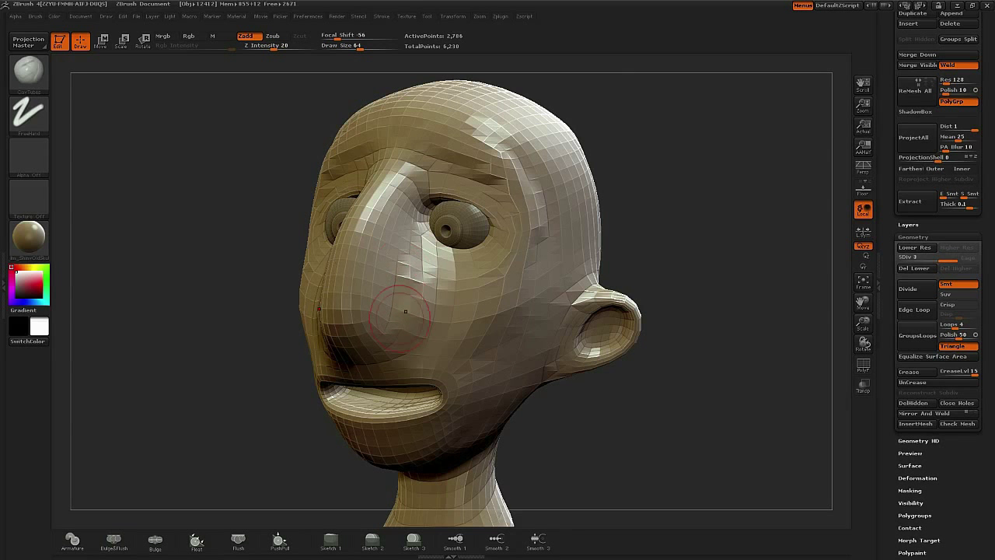
pyautogui.moveTo(404, 315); pyautogui.dragTo(420, 281)
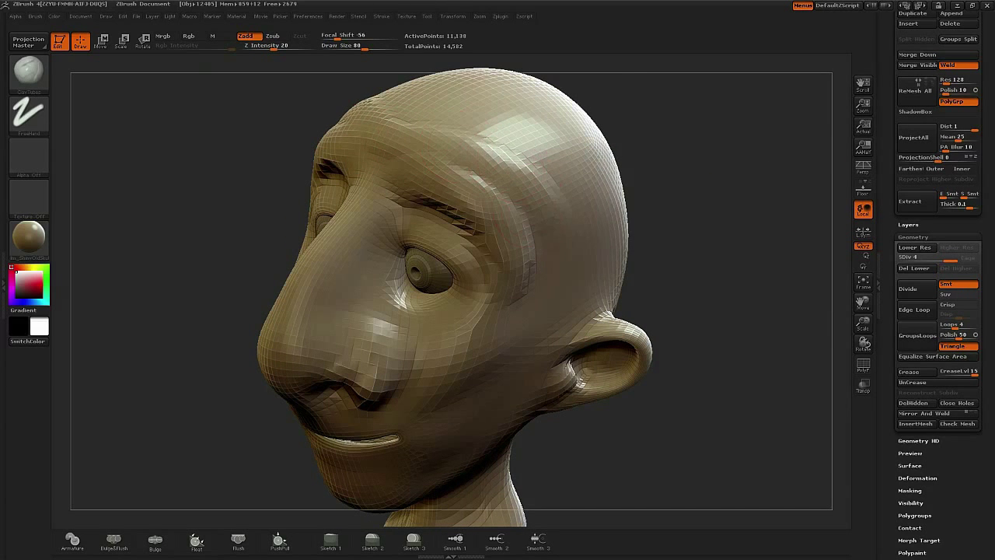
# Divide the head to SDiv 5 and sculpt the skin around the eye socket.
pyautogui.click(544, 155)
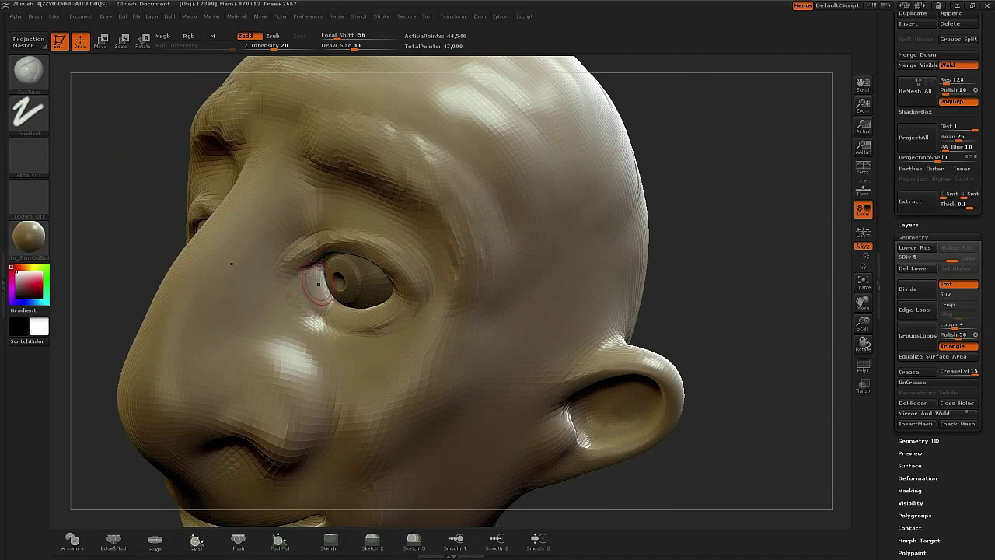
pyautogui.moveTo(319, 280); pyautogui.dragTo(342, 319)
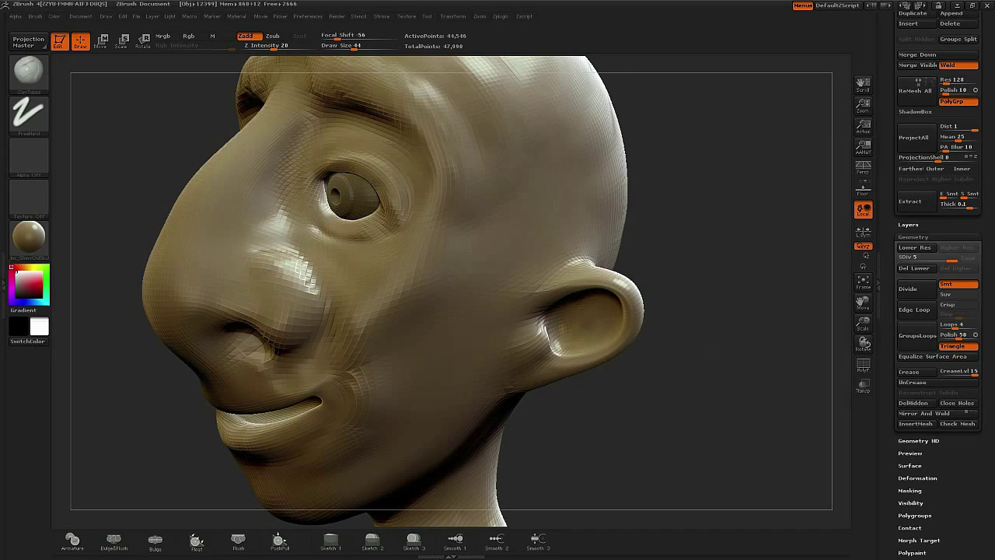
# Build up the side of the nose with the Clay Tubes brush.
pyautogui.click(286, 302)
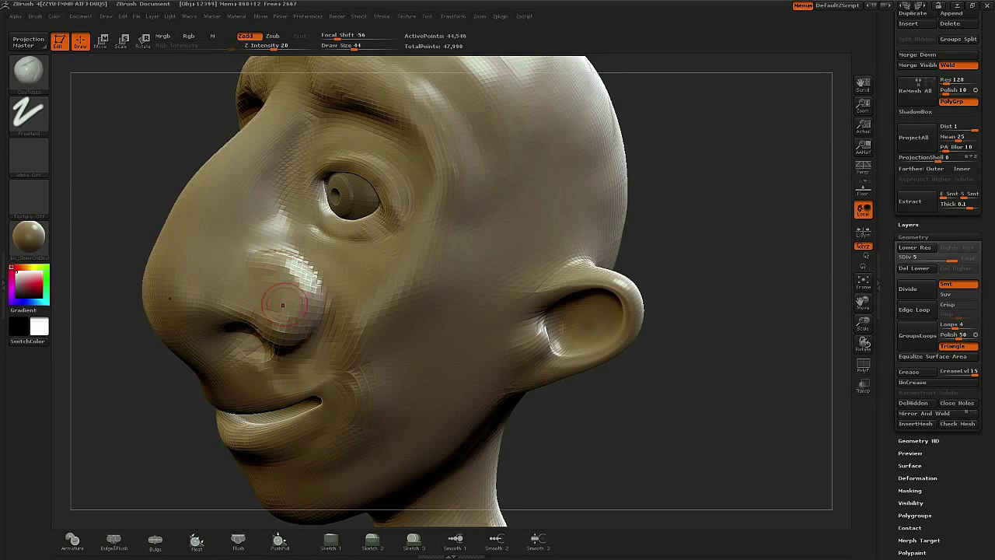